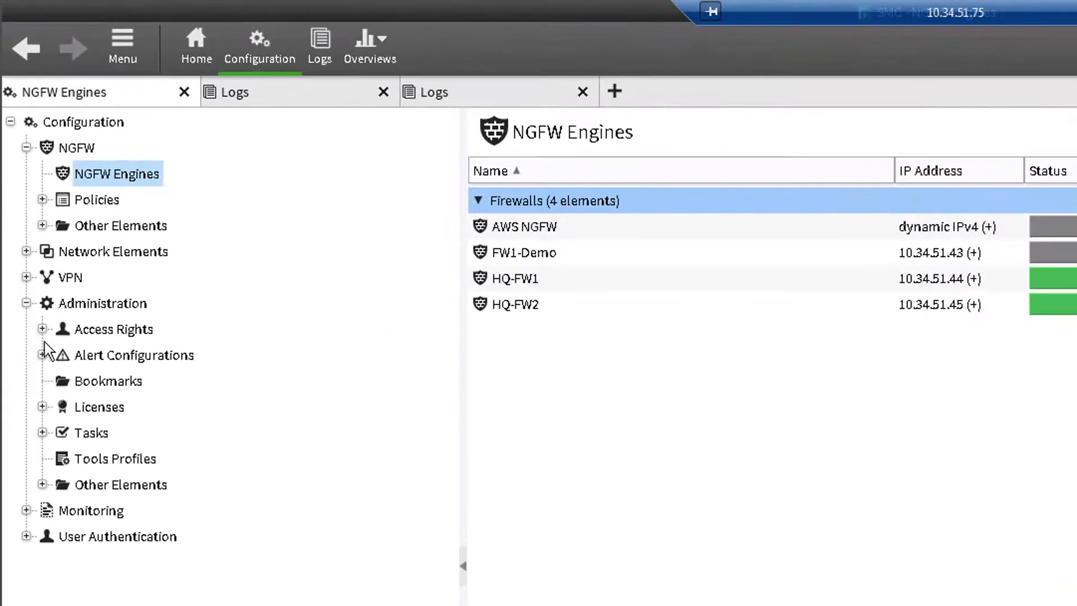
Expand Administration > Licenses and show All Licenses
{"action": "left_click", "coordinate": [44, 406]}
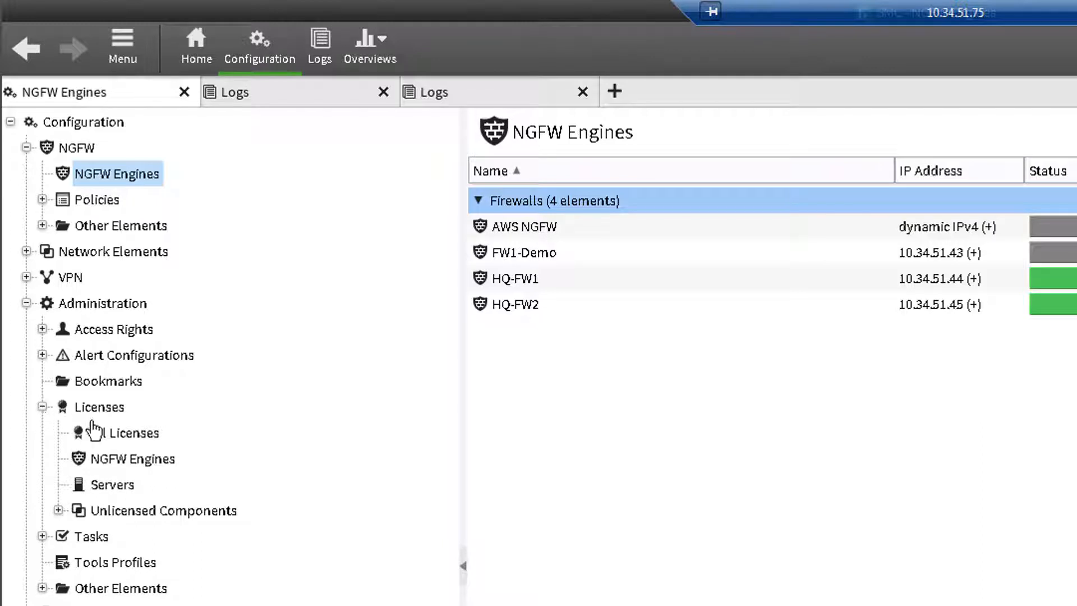
{"action": "left_click", "coordinate": [117, 433]}
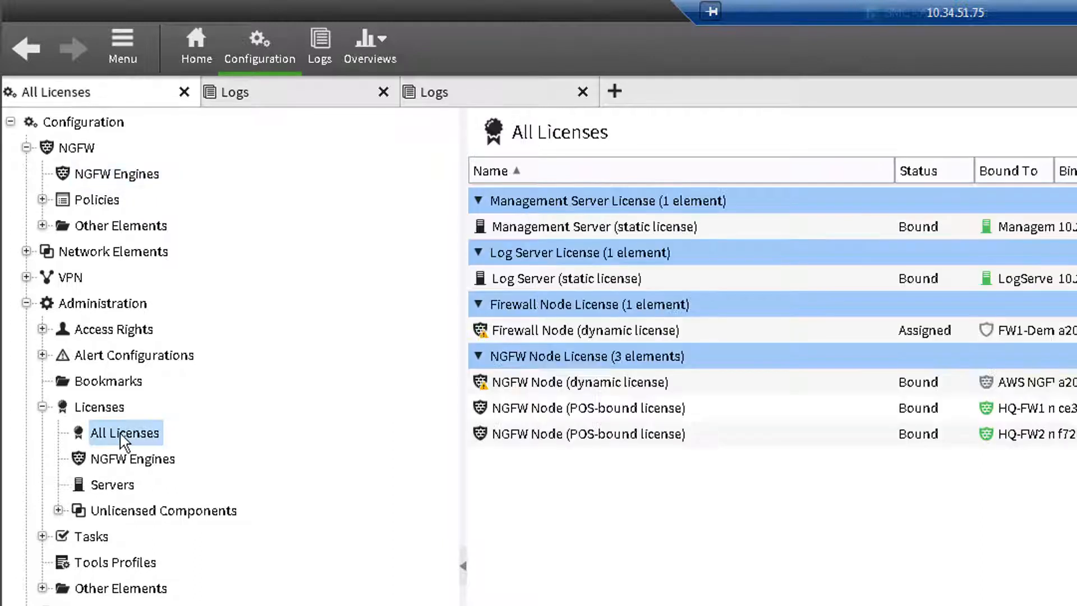
{"action": "mouse_move", "coordinate": [960, 421]}
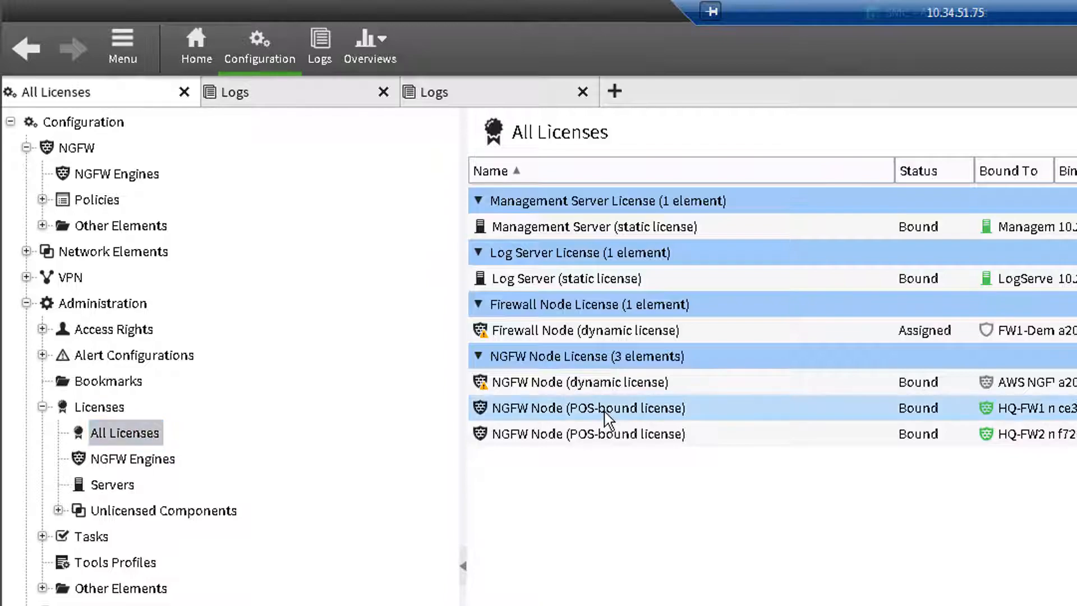
View Properties of HQ-FW1's POS-bound NGFW node license, scrolling to SANDBOX_SERVICE1
{"action": "right_click", "coordinate": [608, 408]}
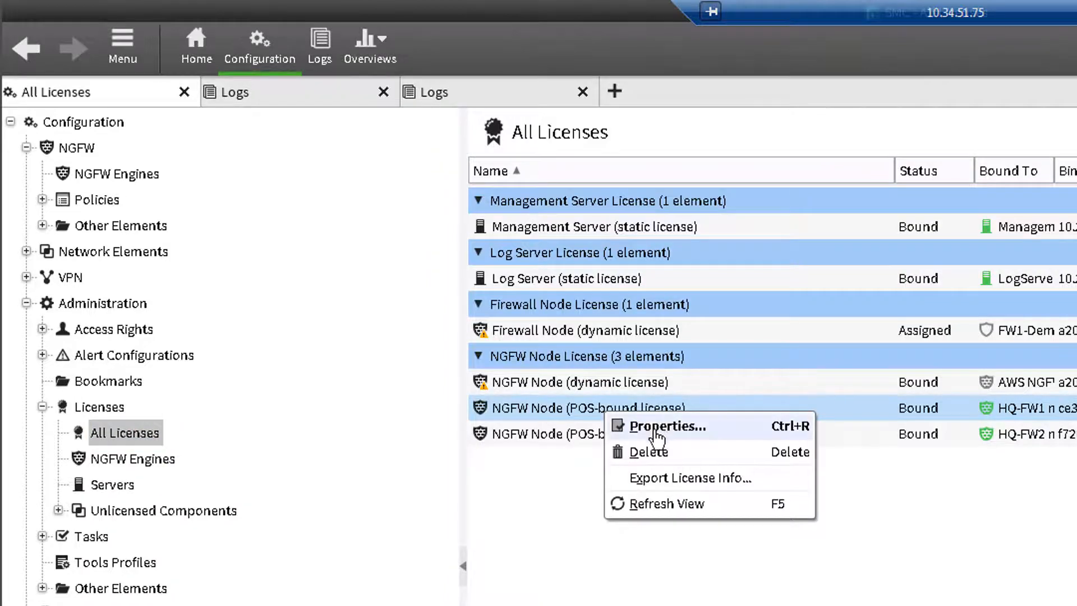
{"action": "left_click", "coordinate": [670, 426]}
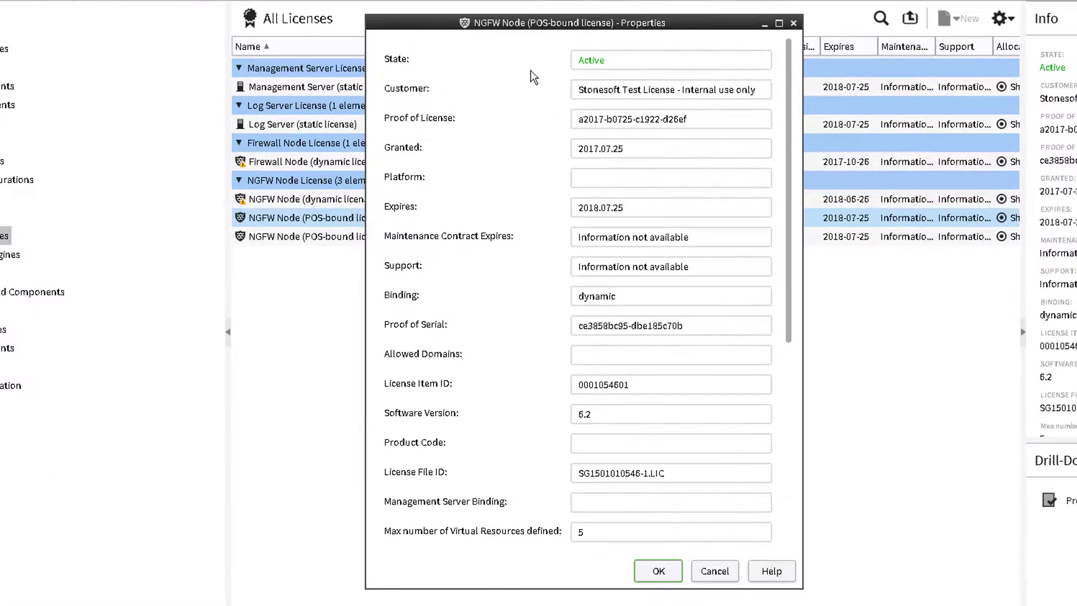
{"action": "scroll", "scroll_direction": "down", "scroll_amount": 3}
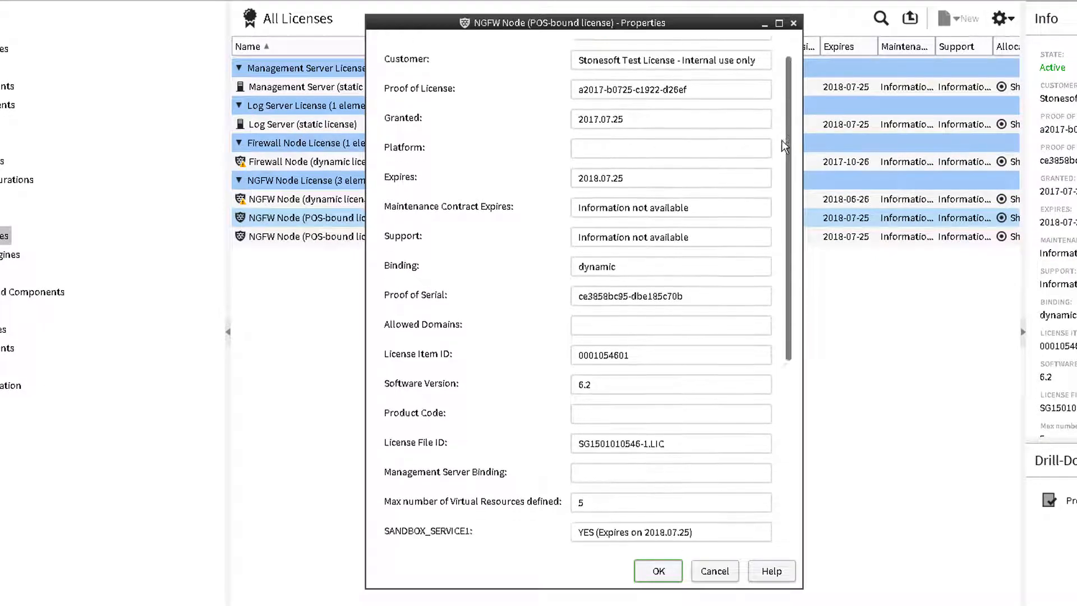
{"action": "scroll", "scroll_direction": "down", "scroll_amount": 3}
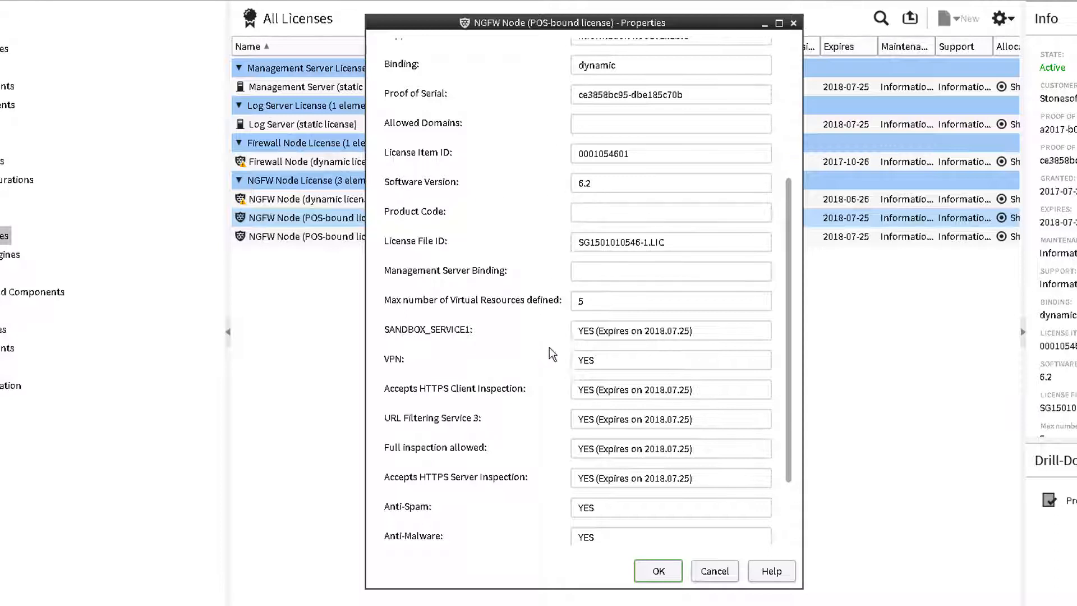
{"action": "mouse_move", "coordinate": [421, 367]}
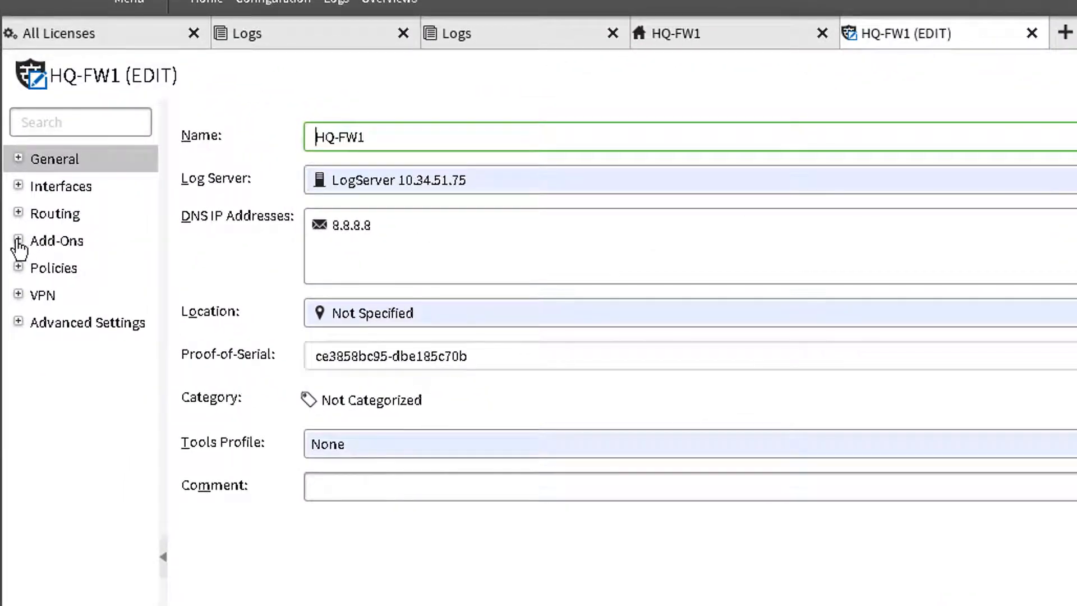
Show HQ-FW1's Add-Ons > Sandbox settings, keeping US Data Centers as the sandbox service
{"action": "left_click", "coordinate": [19, 241]}
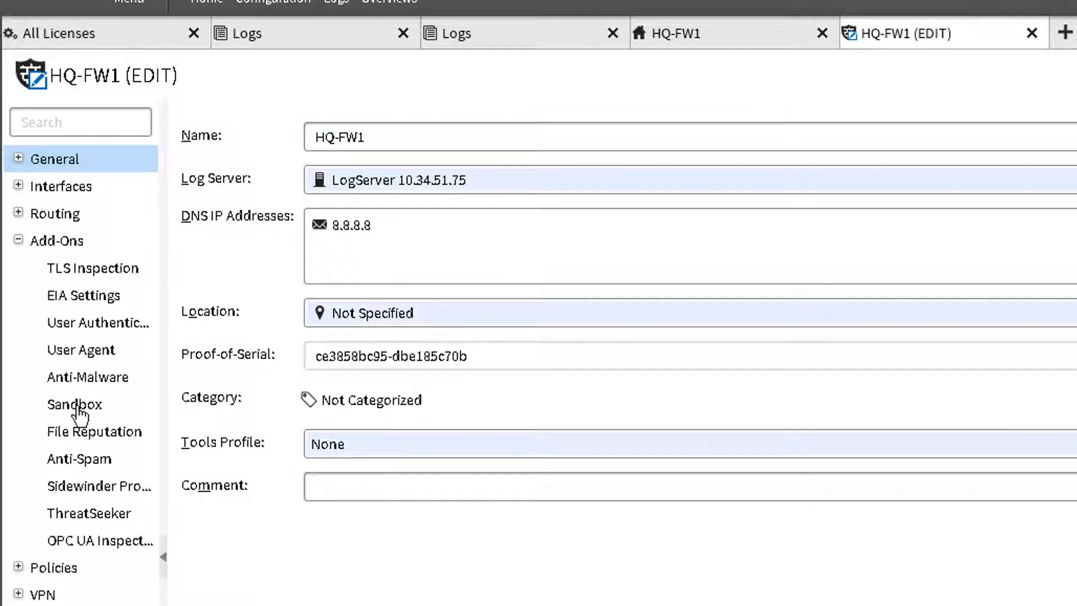
{"action": "left_click", "coordinate": [75, 404]}
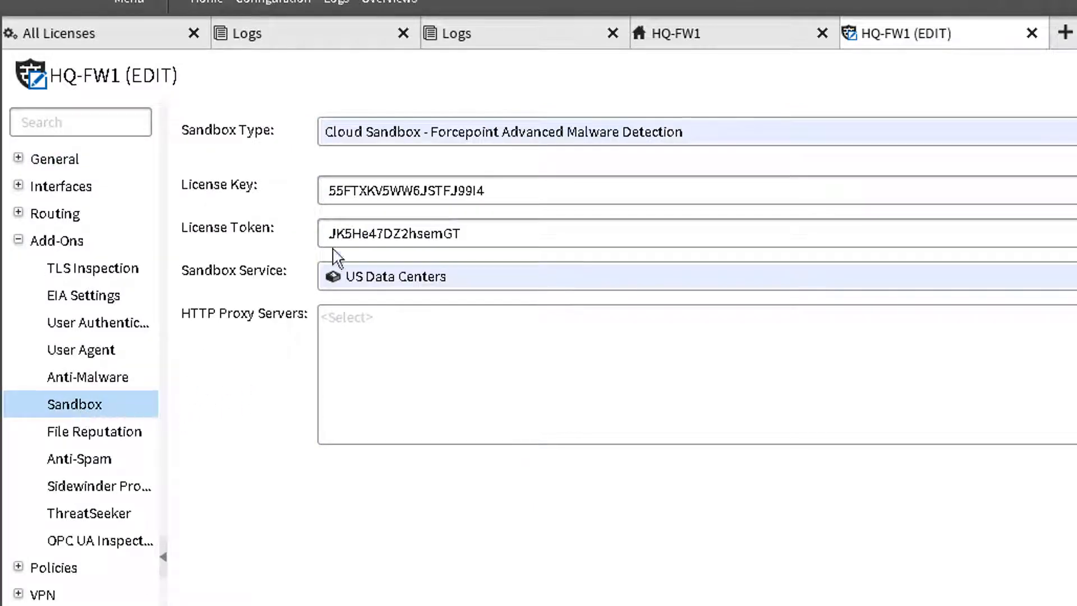
{"action": "left_click", "coordinate": [325, 191]}
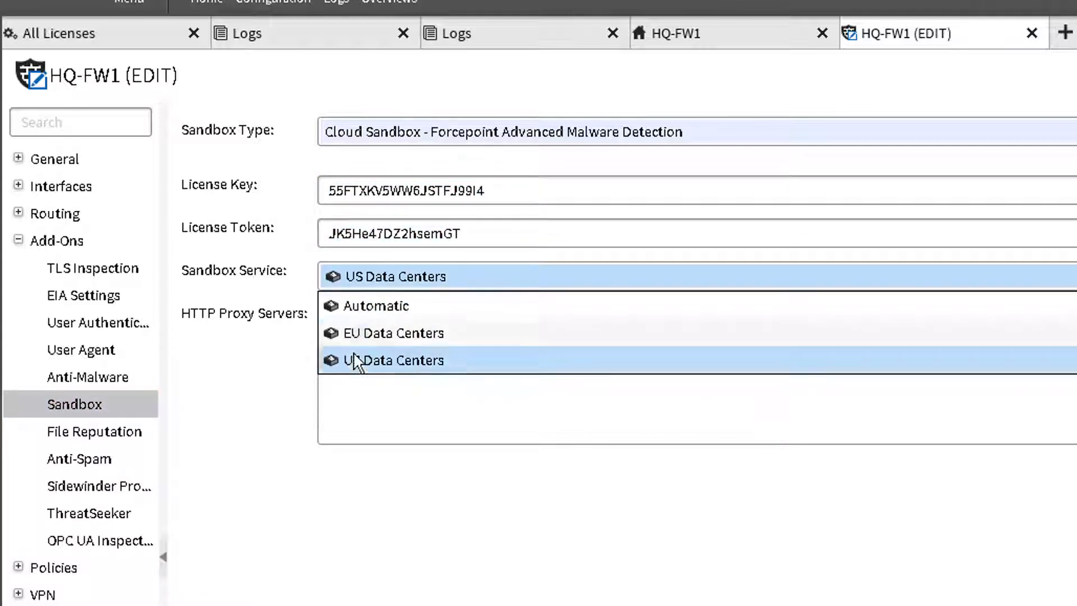
{"action": "left_click", "coordinate": [393, 360]}
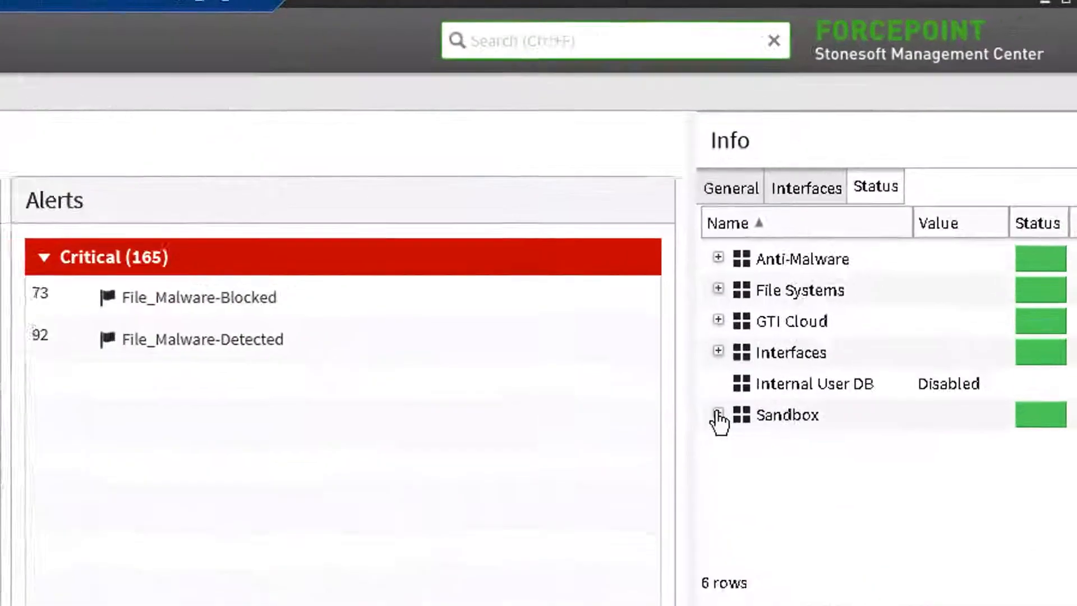
Expand node 1's Sandbox status to see cloud connection Ok, then open a new tab
{"action": "left_click", "coordinate": [718, 415]}
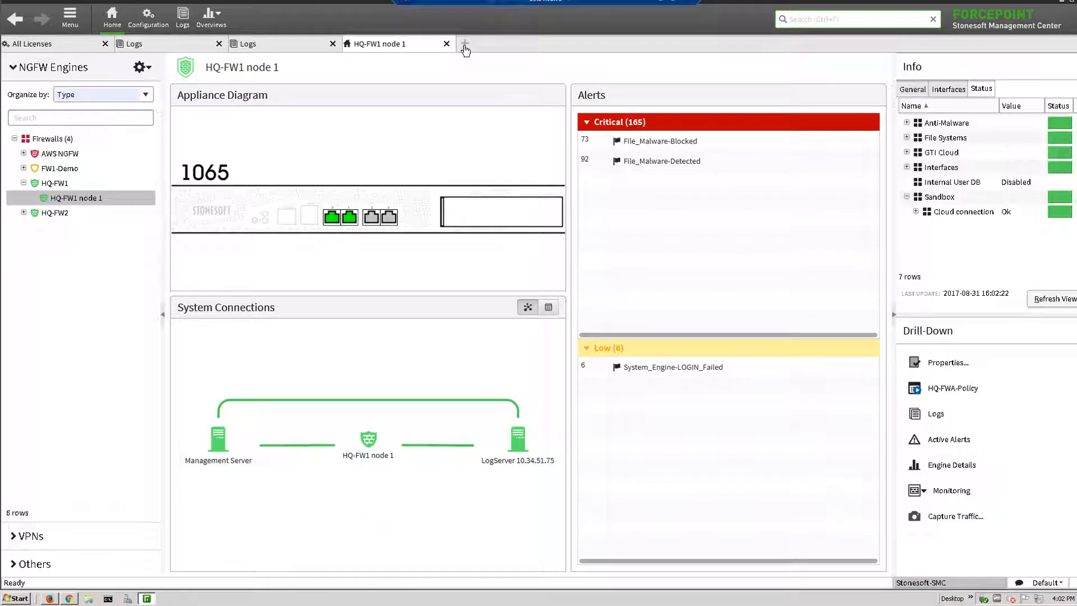
{"action": "left_click", "coordinate": [465, 44]}
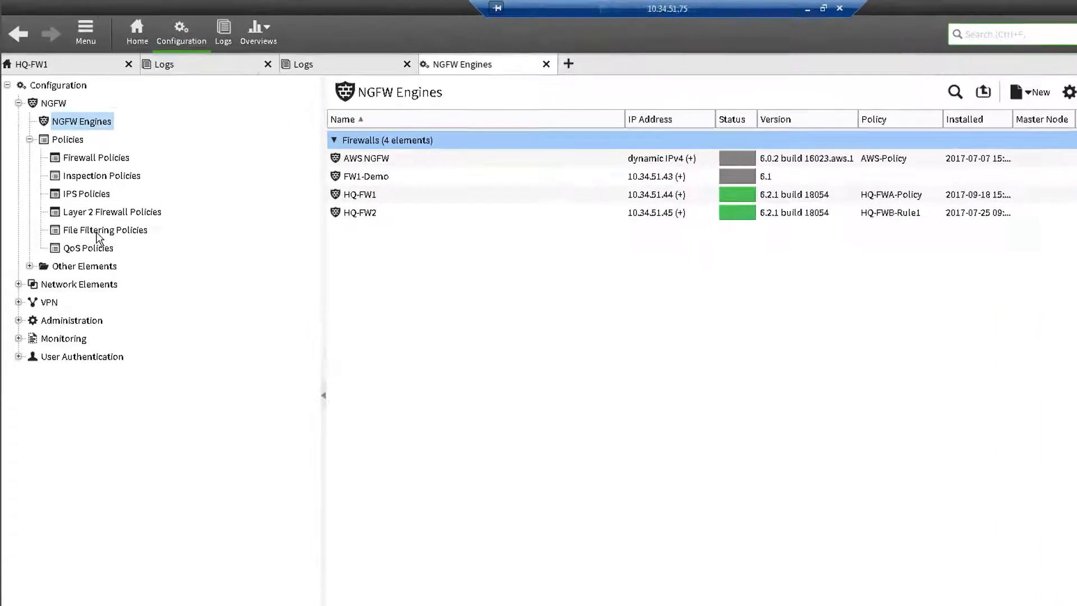
List File Filtering Policies and bring up actions for Default-File Filtering Template
{"action": "left_click", "coordinate": [106, 230]}
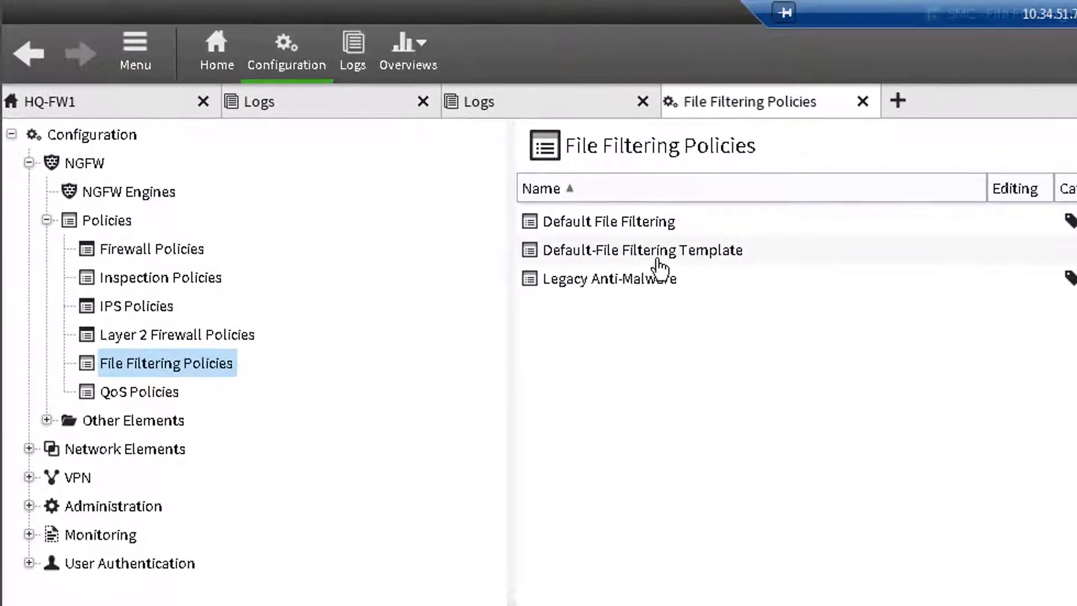
{"action": "right_click", "coordinate": [656, 251]}
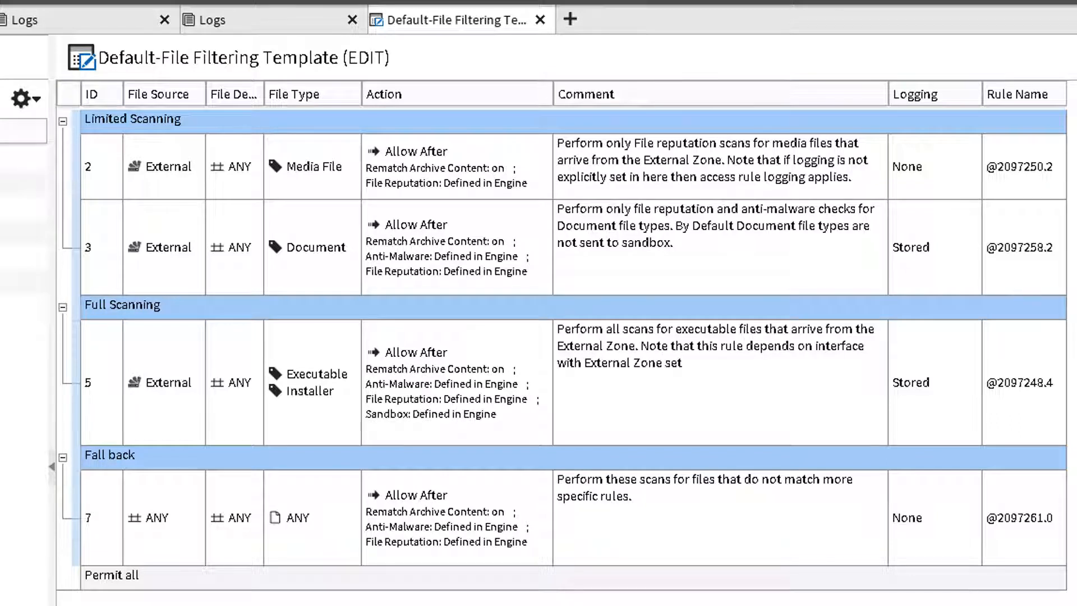
{"action": "mouse_move", "coordinate": [76, 177]}
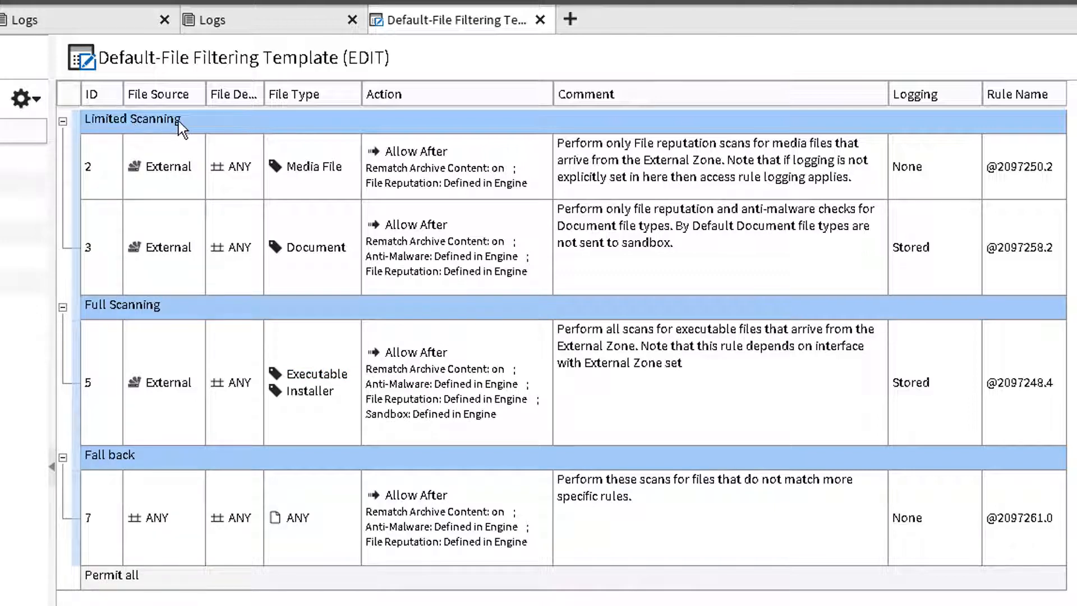
{"action": "mouse_move", "coordinate": [89, 379]}
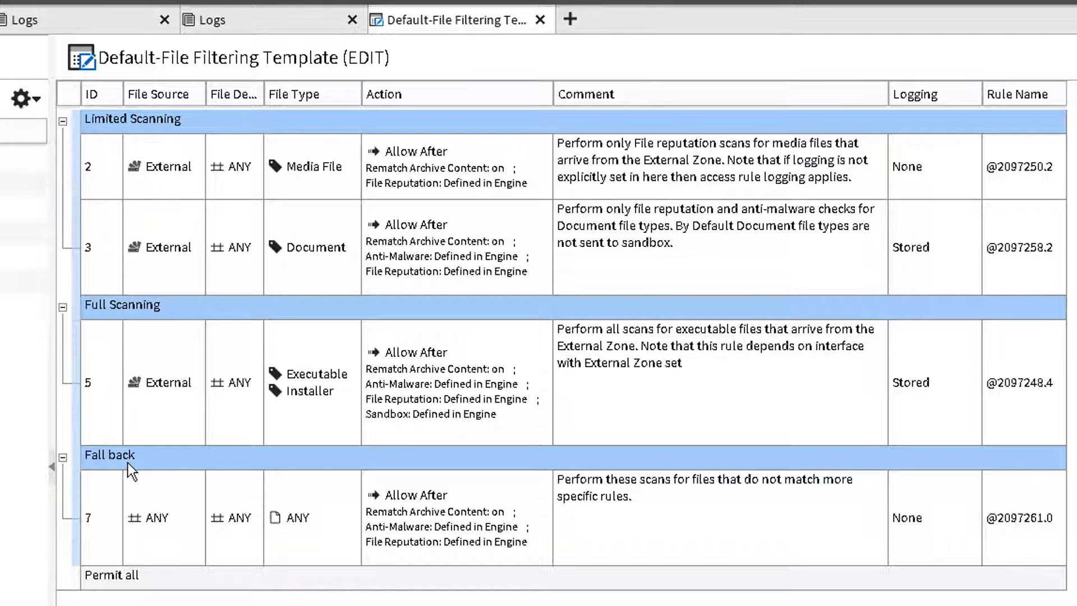
{"action": "mouse_move", "coordinate": [88, 231]}
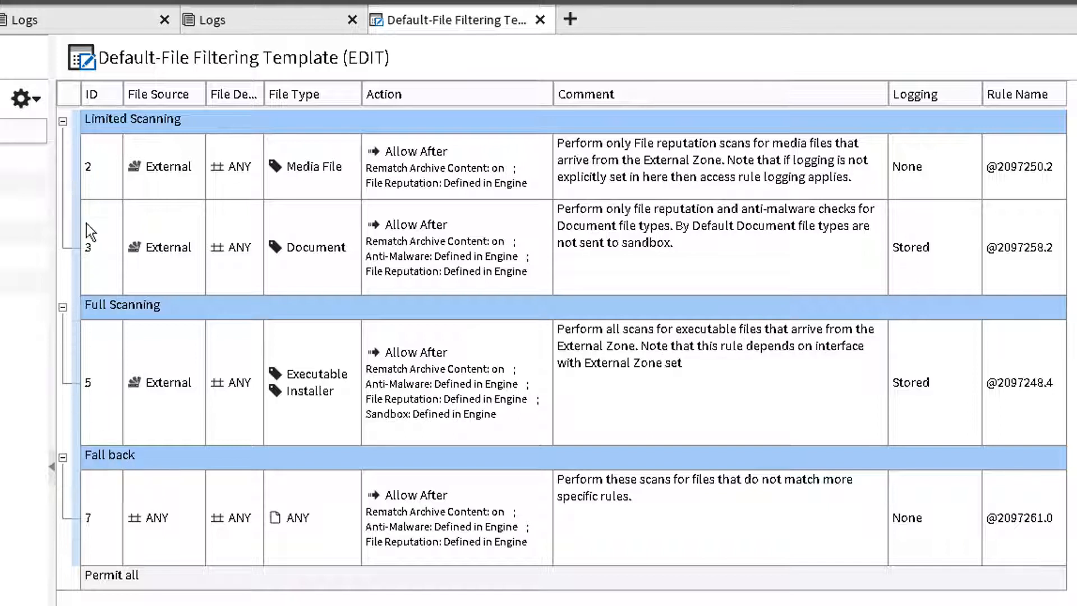
Review the template rules from External media down to Fall back rule 7
{"action": "left_click", "coordinate": [93, 166]}
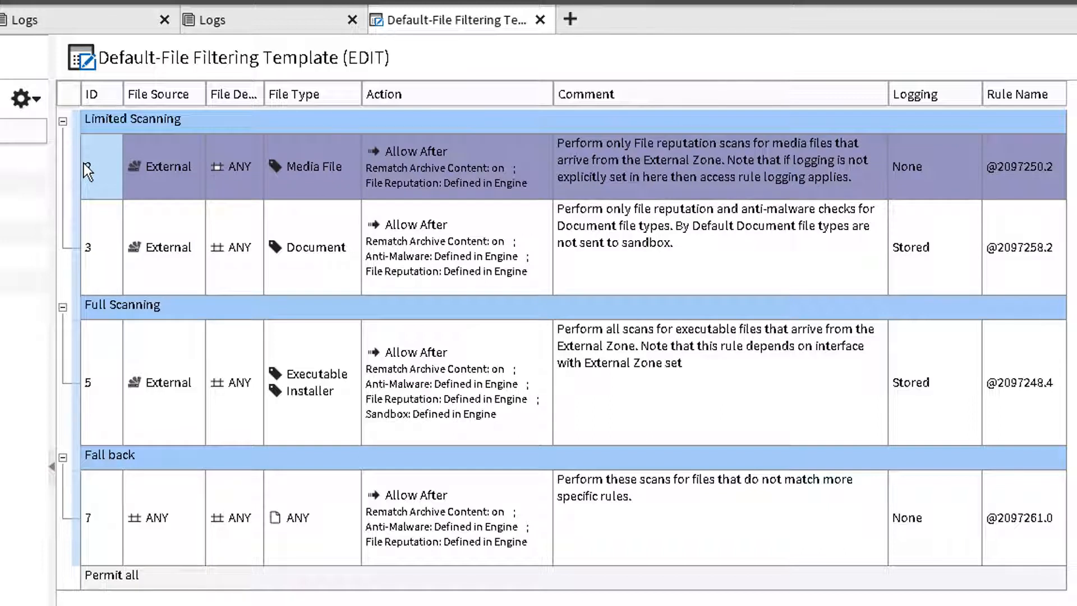
{"action": "mouse_move", "coordinate": [435, 167]}
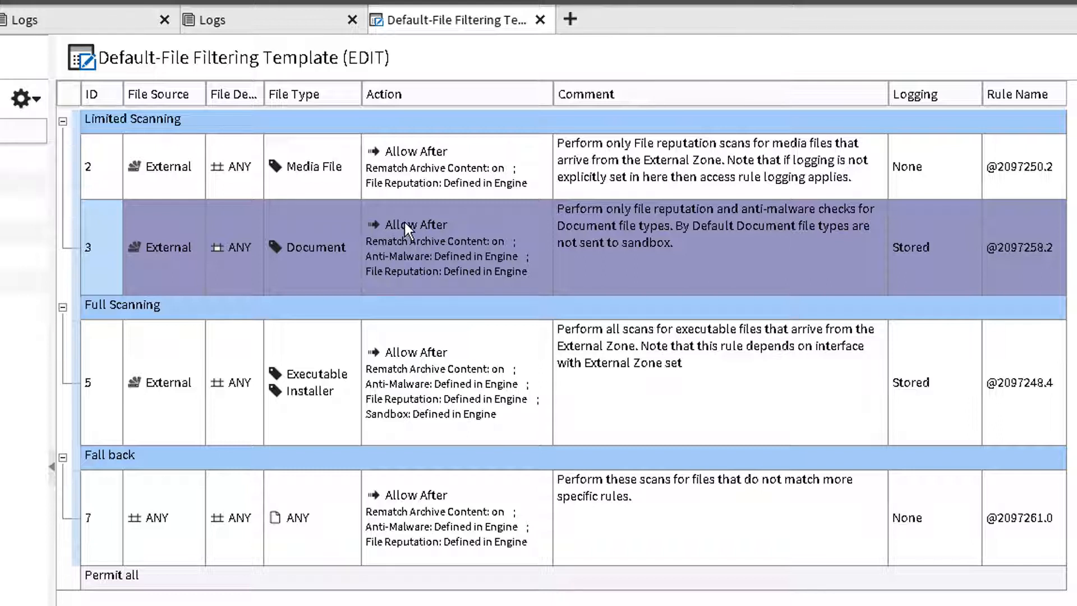
{"action": "mouse_move", "coordinate": [484, 274]}
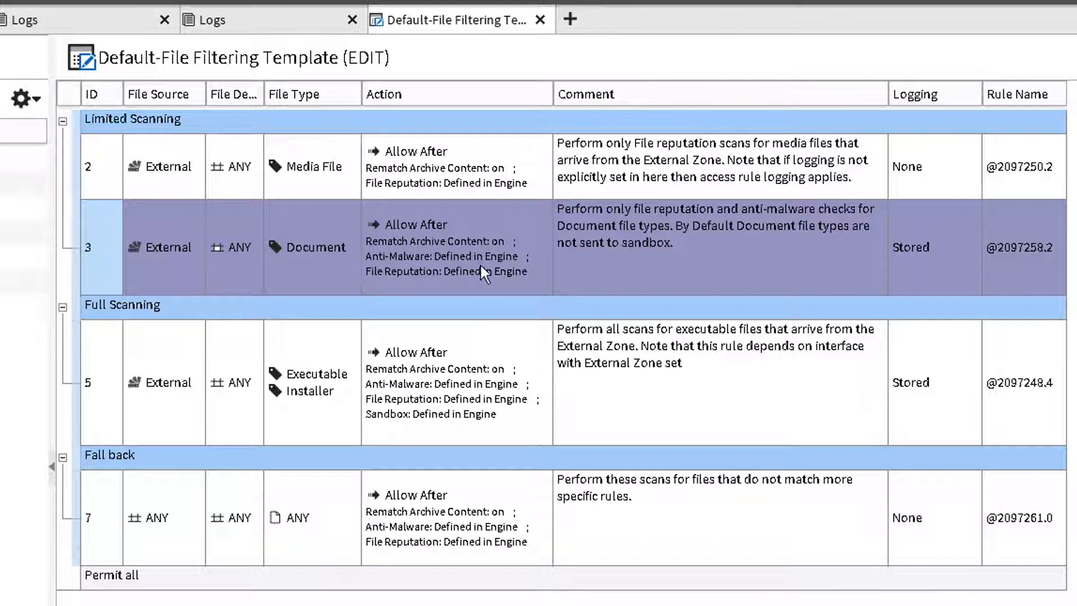
{"action": "mouse_move", "coordinate": [762, 253]}
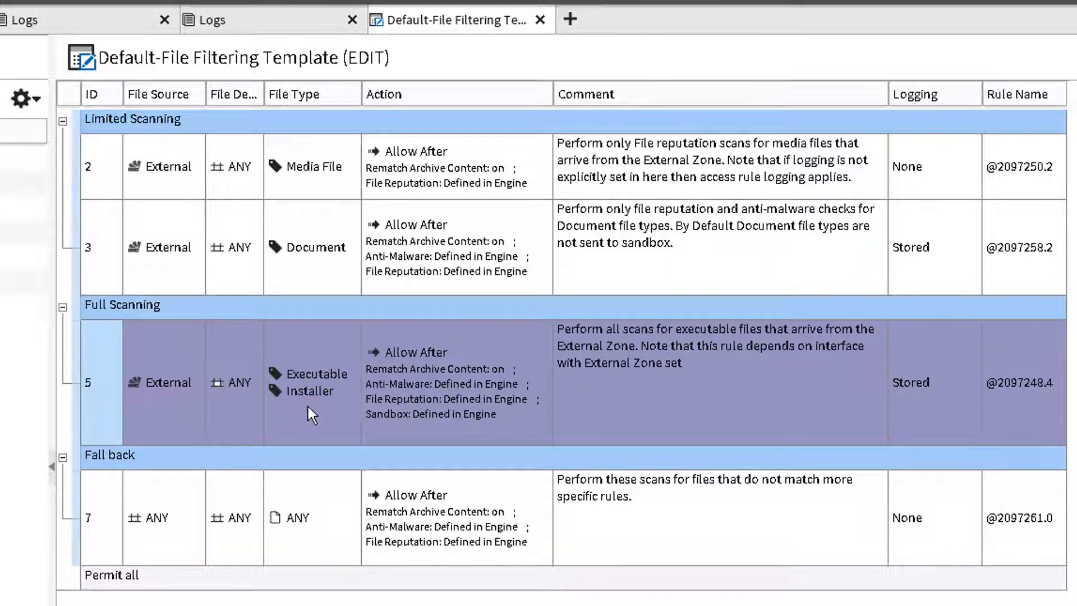
{"action": "mouse_move", "coordinate": [462, 443]}
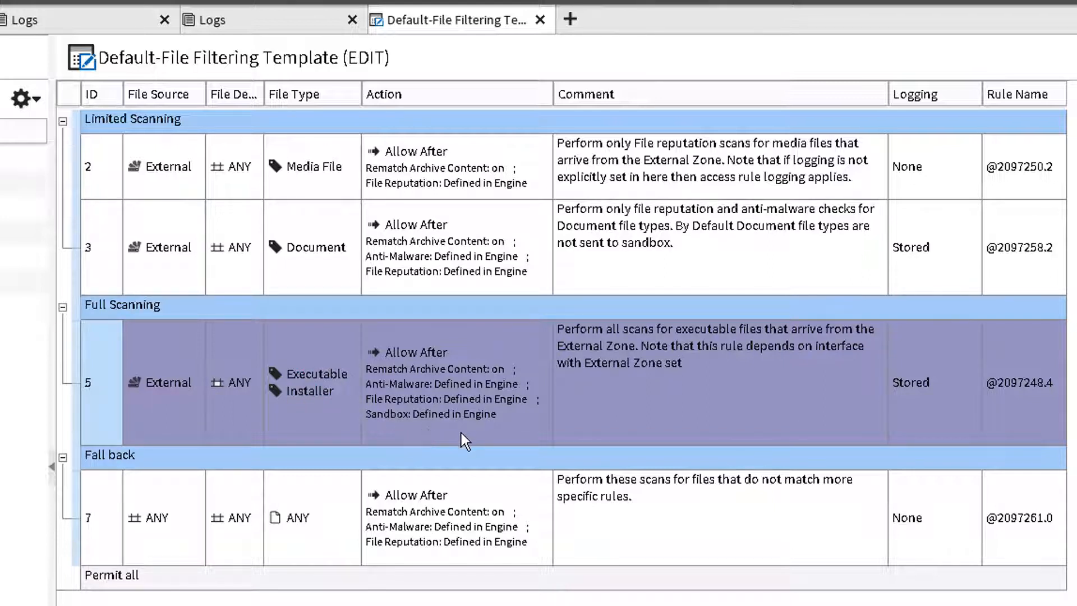
{"action": "mouse_move", "coordinate": [477, 426]}
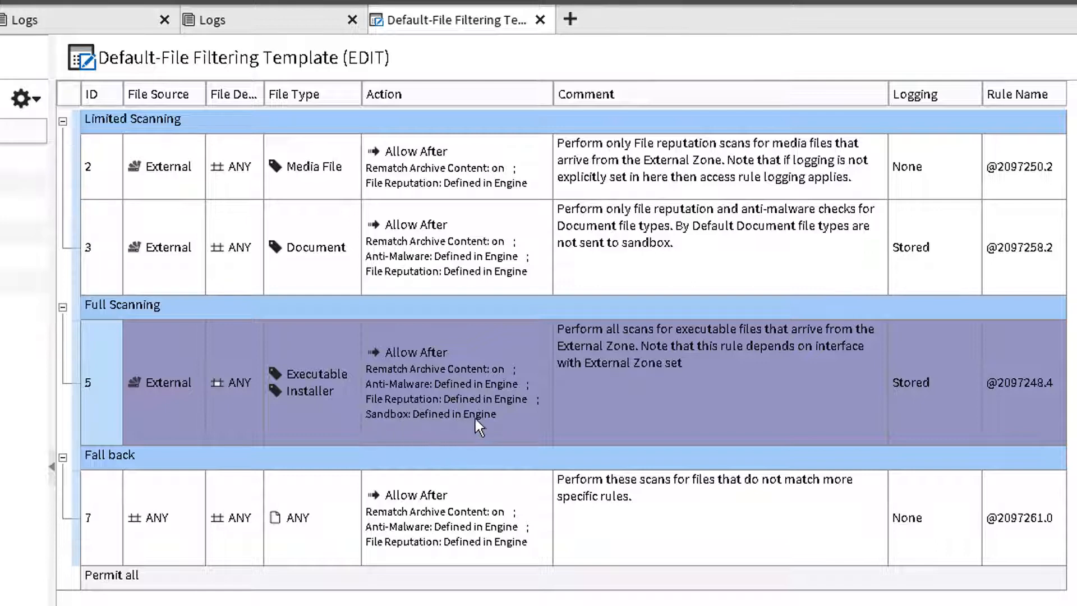
{"action": "mouse_move", "coordinate": [704, 406]}
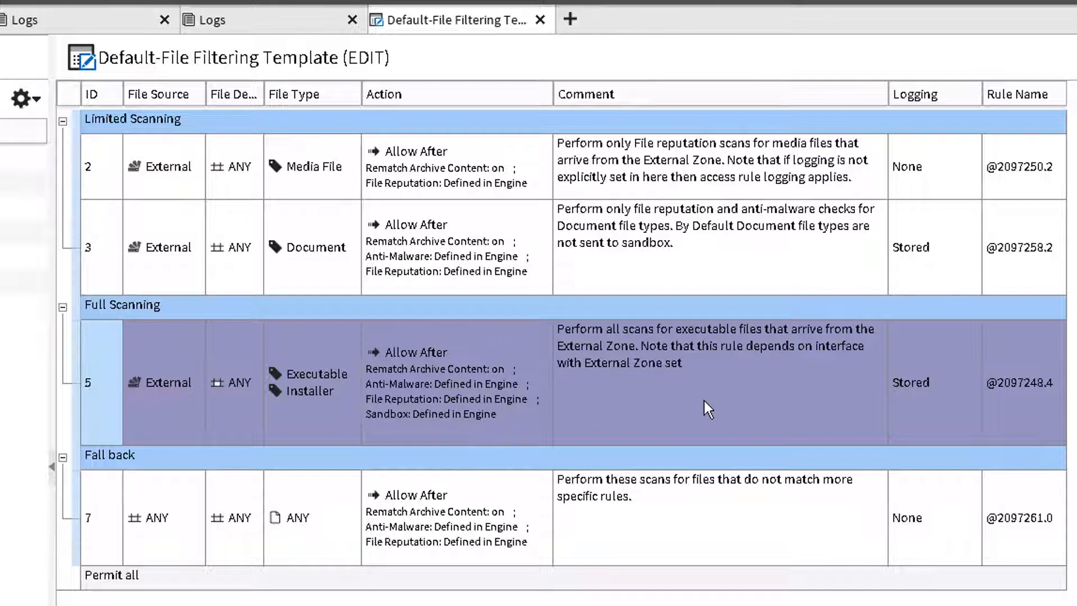
{"action": "left_click", "coordinate": [91, 517]}
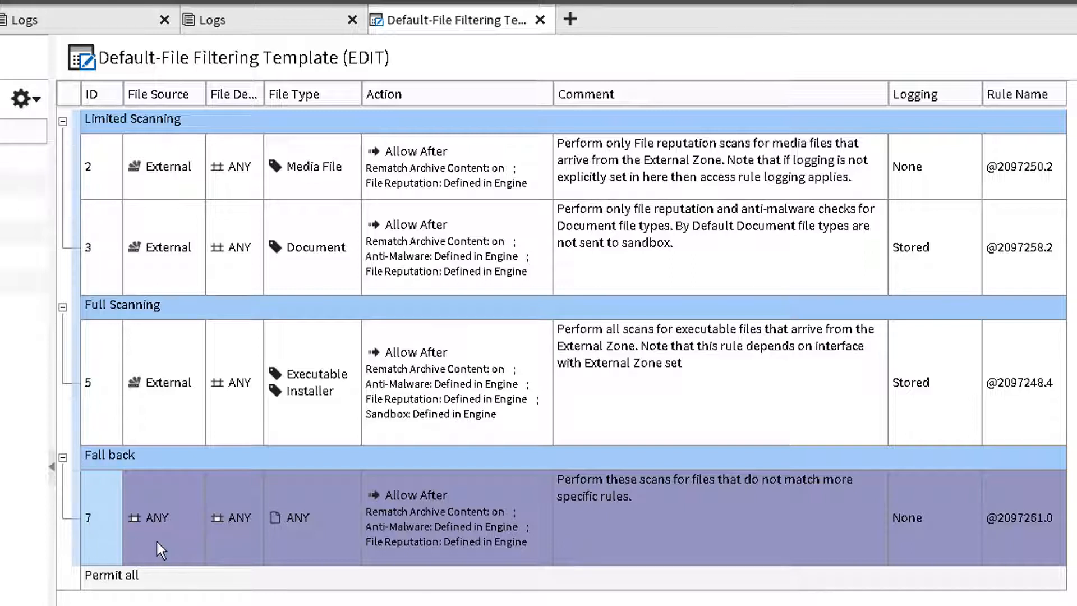
{"action": "mouse_move", "coordinate": [369, 561]}
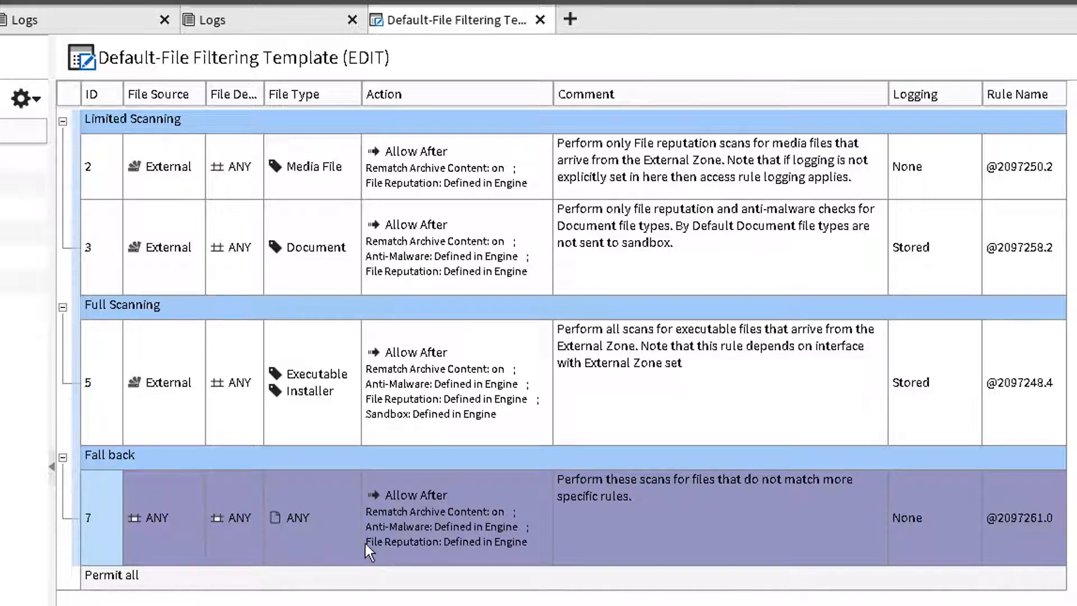
{"action": "mouse_move", "coordinate": [708, 522]}
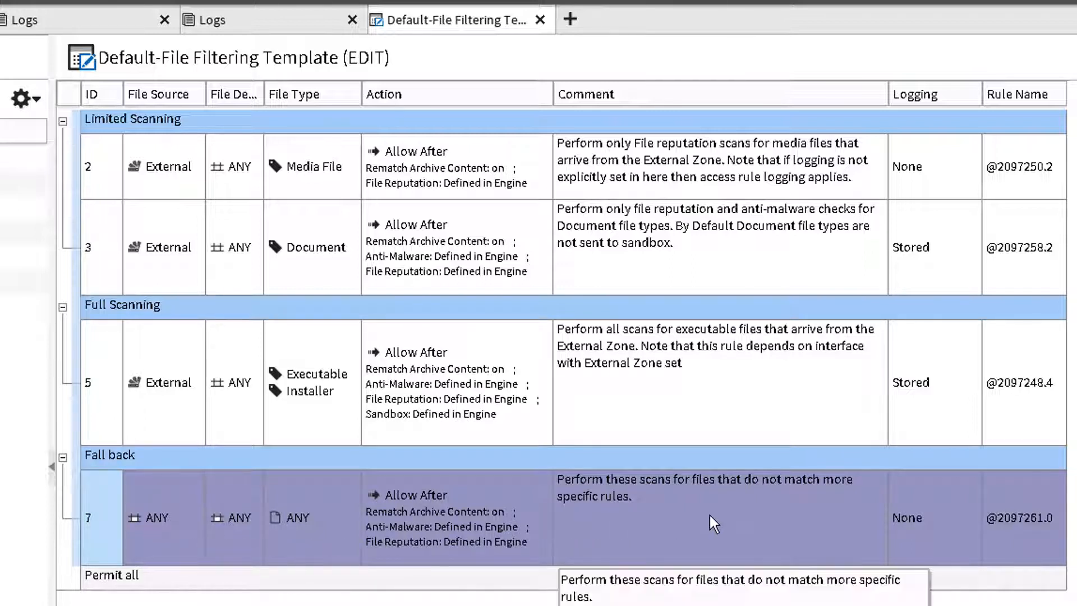
{"action": "mouse_move", "coordinate": [111, 283]}
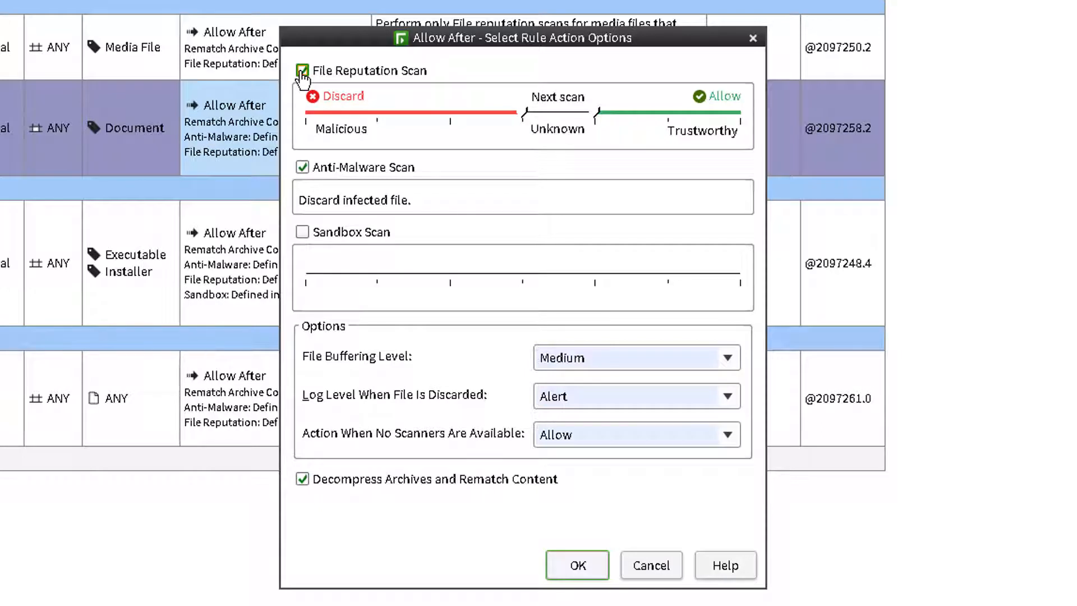
Replace the Document rule's File Reputation and Anti-Malware scans with Sandbox Scan
{"action": "left_click", "coordinate": [301, 70]}
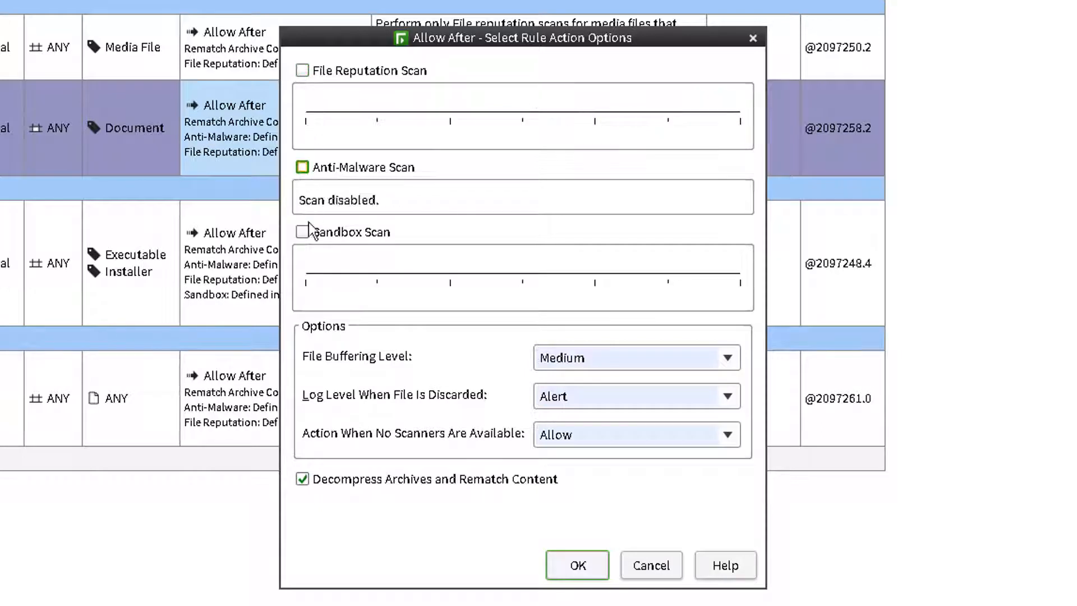
{"action": "left_click", "coordinate": [302, 232]}
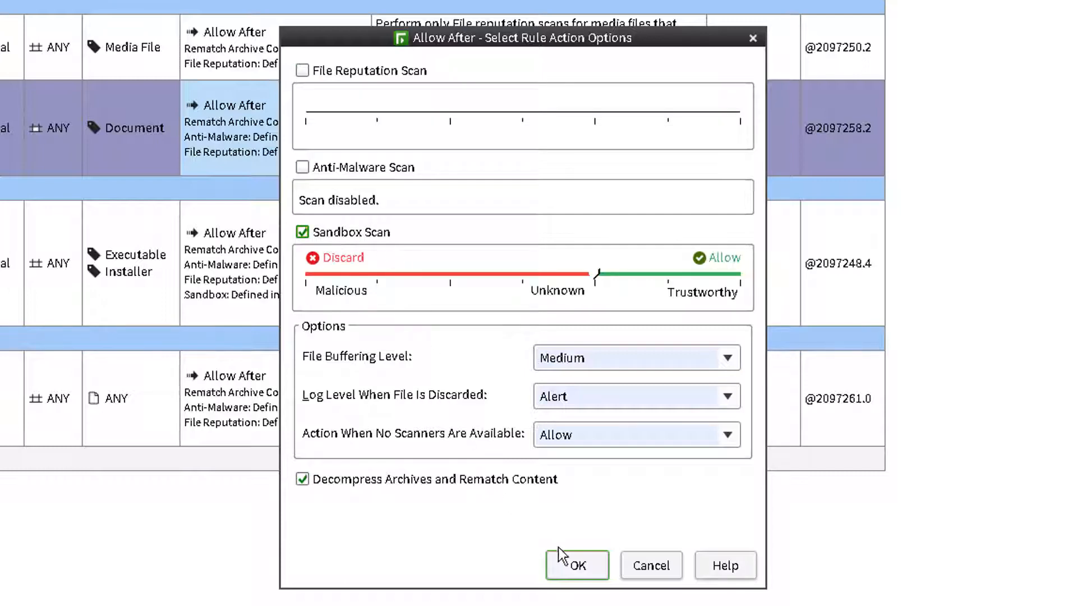
{"action": "left_click", "coordinate": [576, 565]}
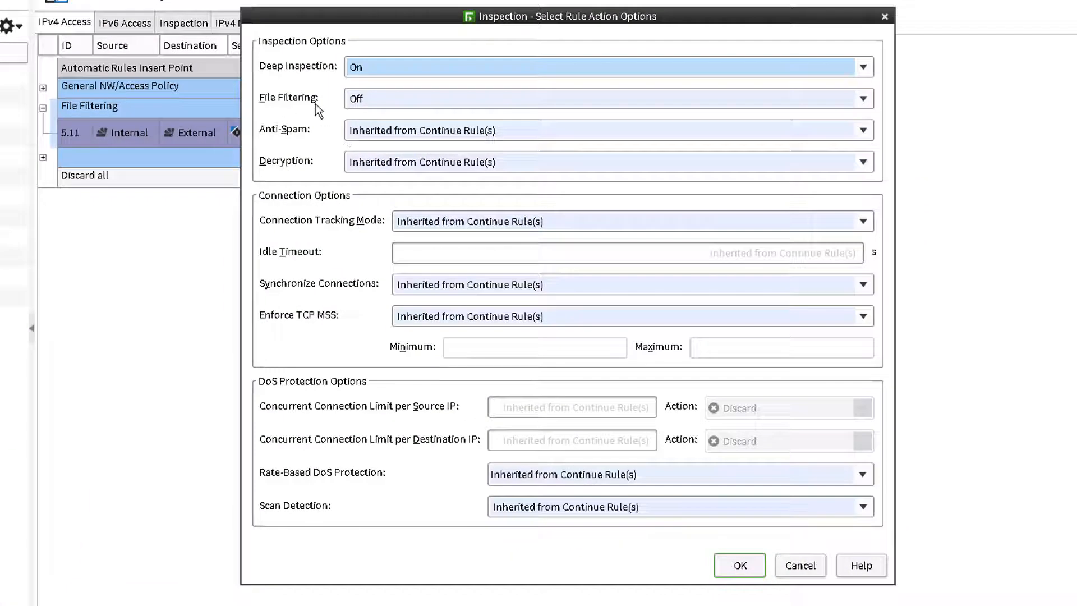
Set File Filtering to On for the internal-to-external HTTP rule
{"action": "left_click", "coordinate": [862, 98]}
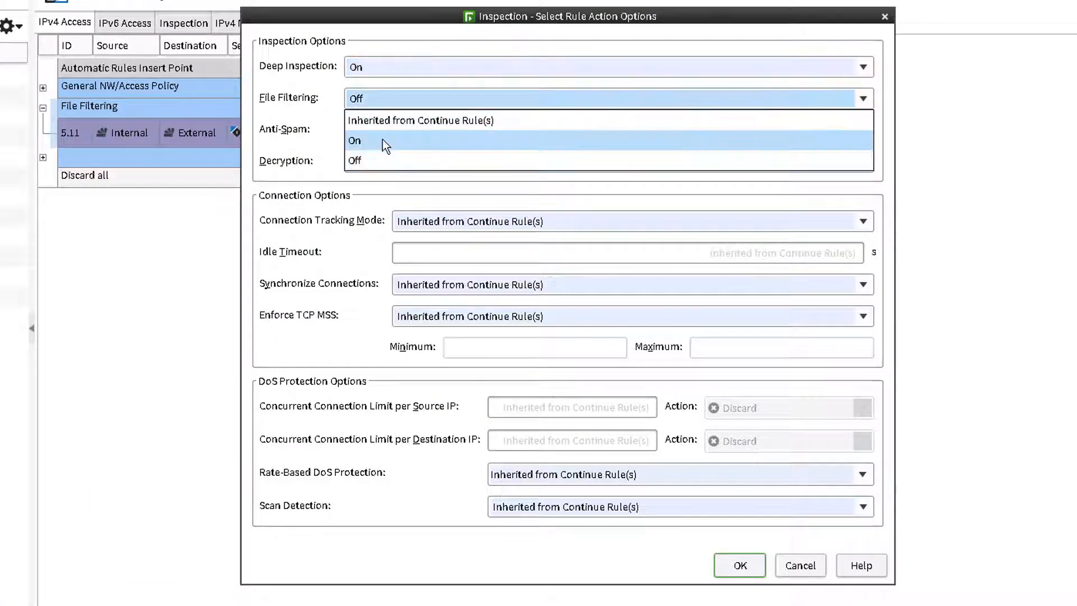
{"action": "left_click", "coordinate": [354, 140]}
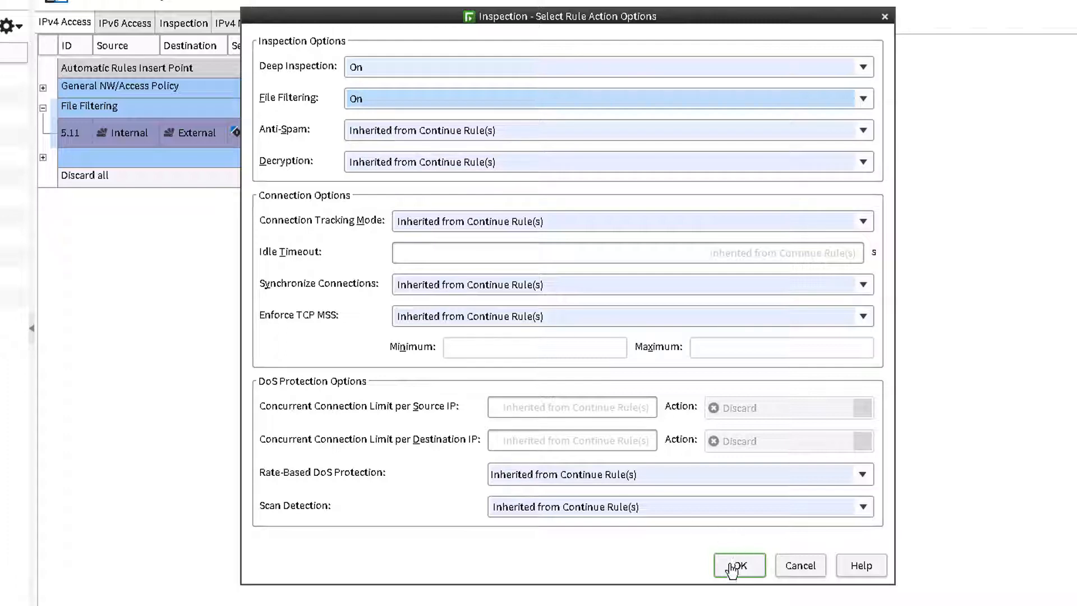
{"action": "left_click", "coordinate": [736, 565]}
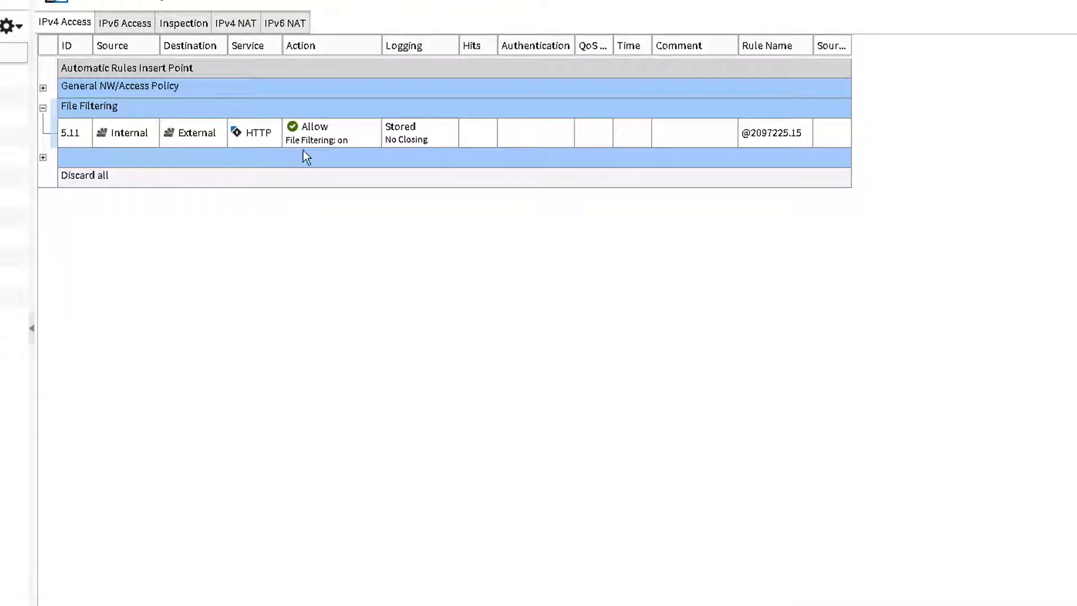
{"action": "left_click", "coordinate": [1004, 181]}
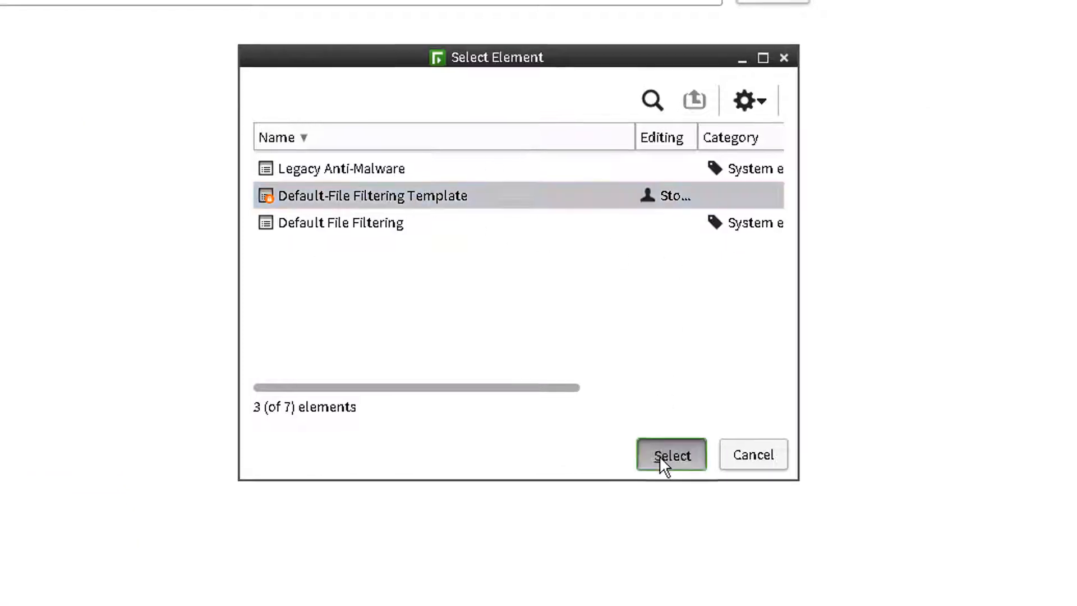
Select Default-File Filtering Template, then save and install HQ-FWA-Policy on HQ-FW1
{"action": "left_click", "coordinate": [671, 455]}
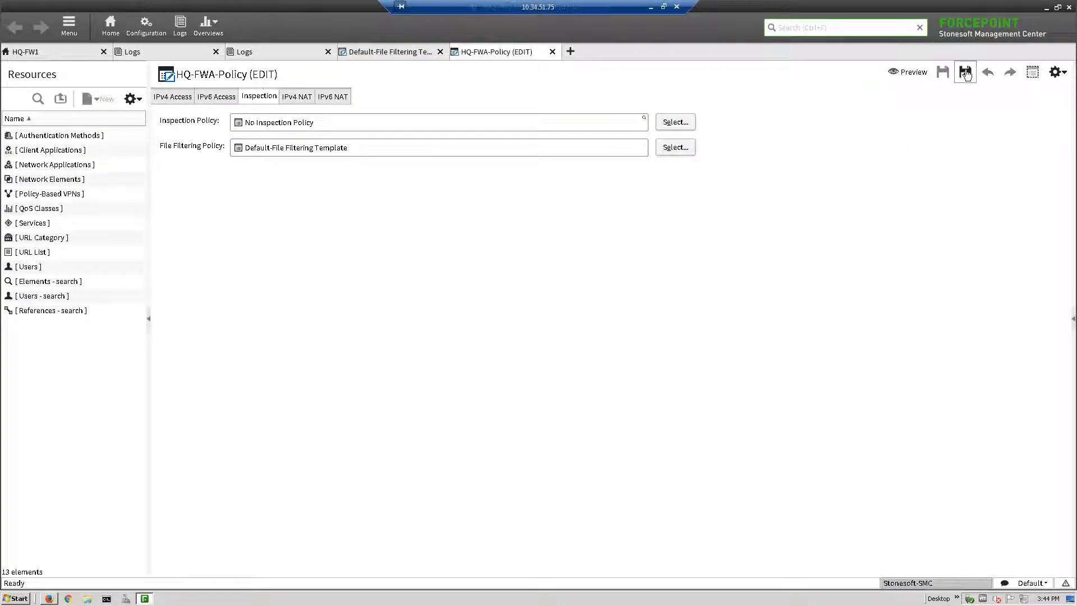
{"action": "left_click", "coordinate": [965, 72]}
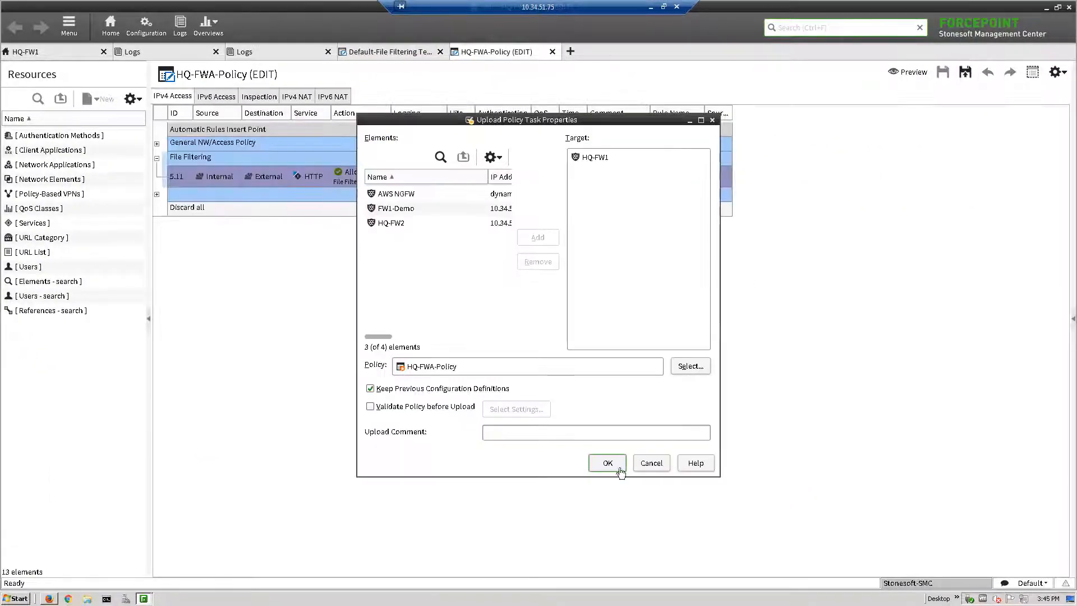
{"action": "left_click", "coordinate": [607, 463]}
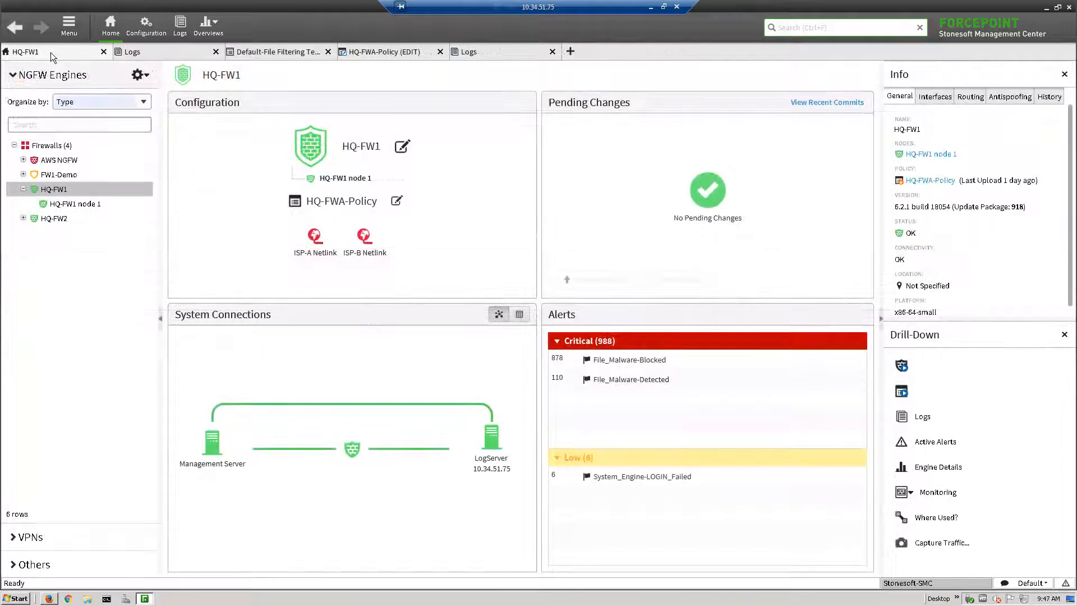
{"action": "mouse_move", "coordinate": [172, 158]}
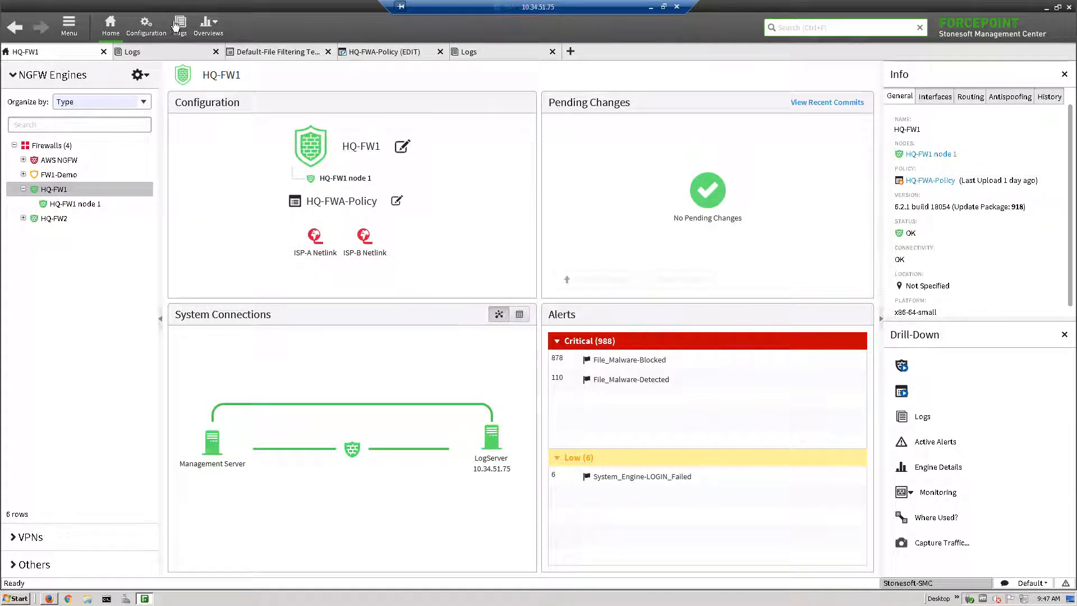
Switch from the HQ-FW1 overview to the Logs tab with the File Filtering query
{"action": "left_click", "coordinate": [469, 51]}
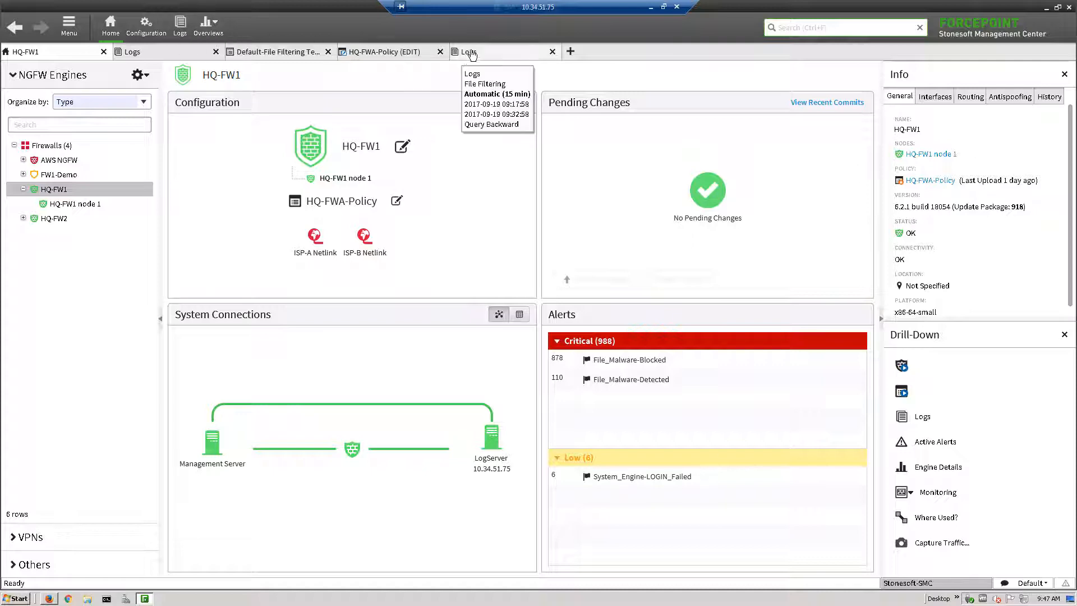
{"action": "left_click", "coordinate": [484, 83]}
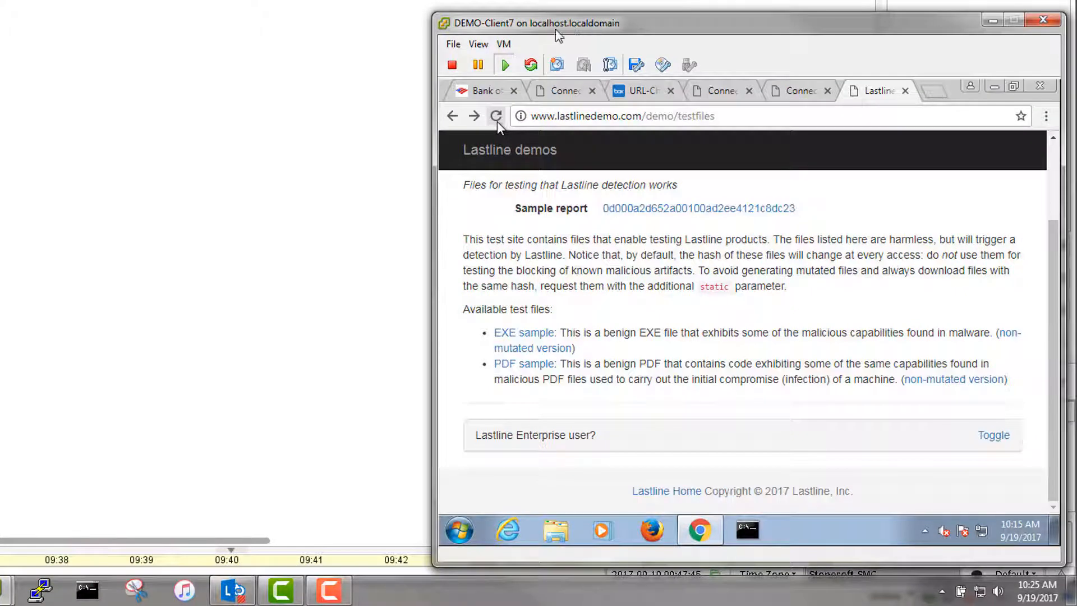
{"action": "mouse_move", "coordinate": [503, 147]}
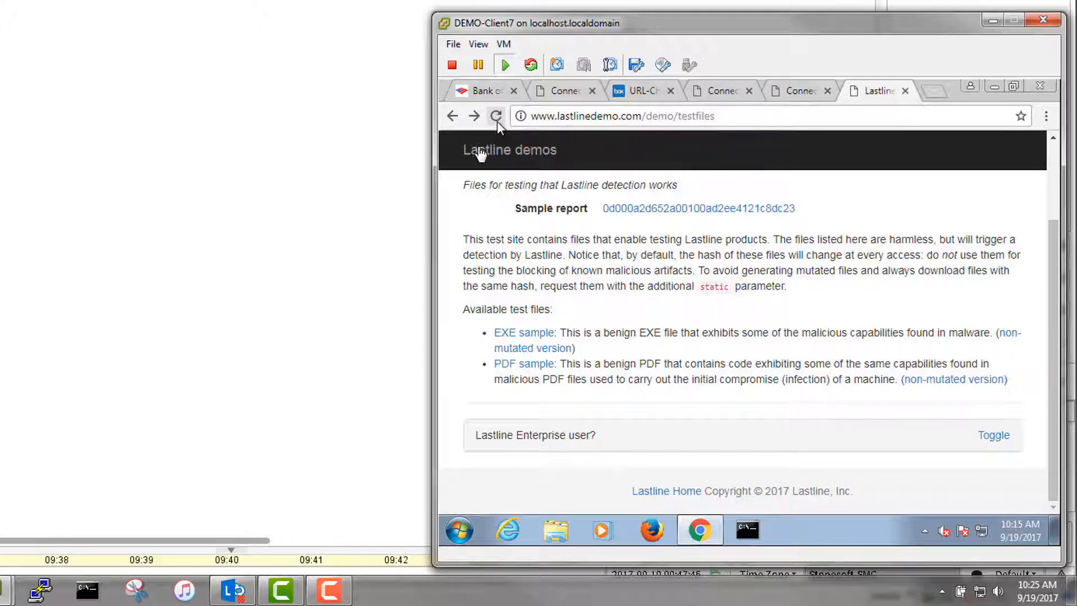
{"action": "mouse_move", "coordinate": [678, 193]}
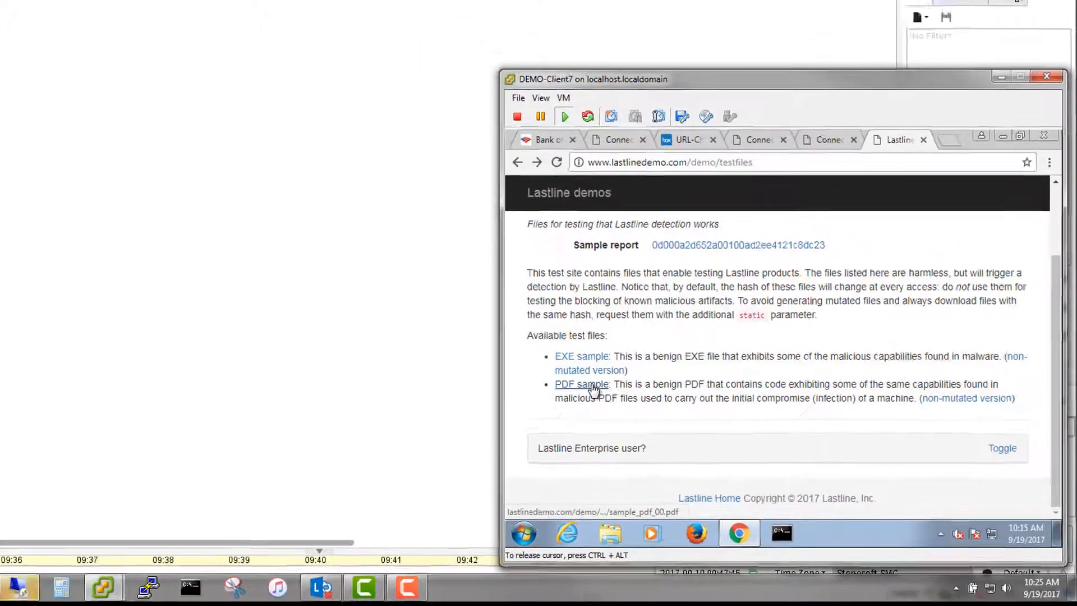
Download the PDF sample test file from the Lastline demo test files page
{"action": "left_click", "coordinate": [581, 384]}
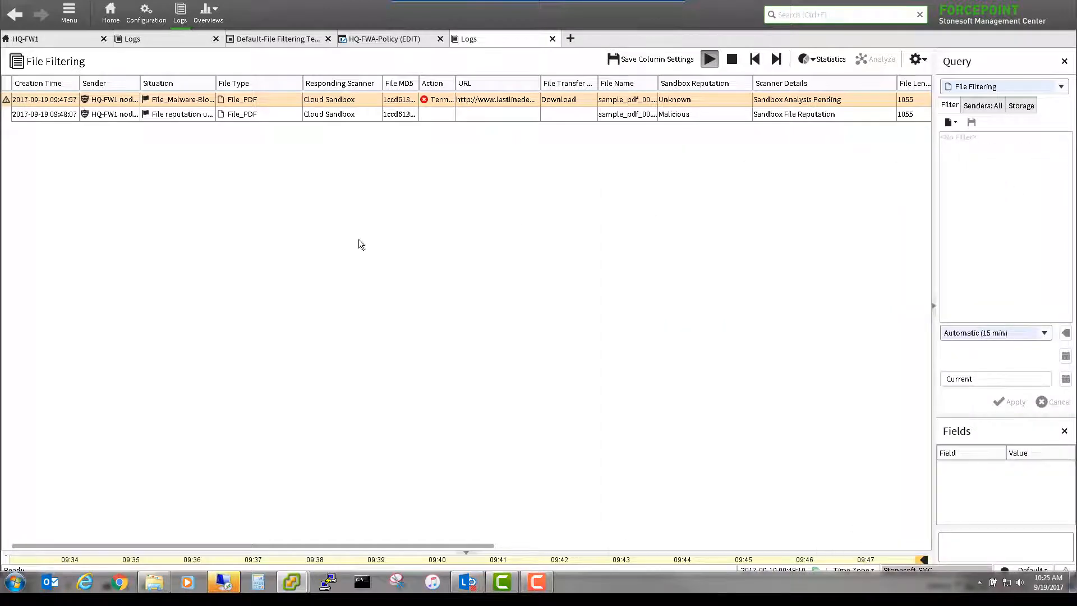
Open the Malicious sandbox reputation log entry's details and launch its full sandbox report
{"action": "right_click", "coordinate": [37, 114]}
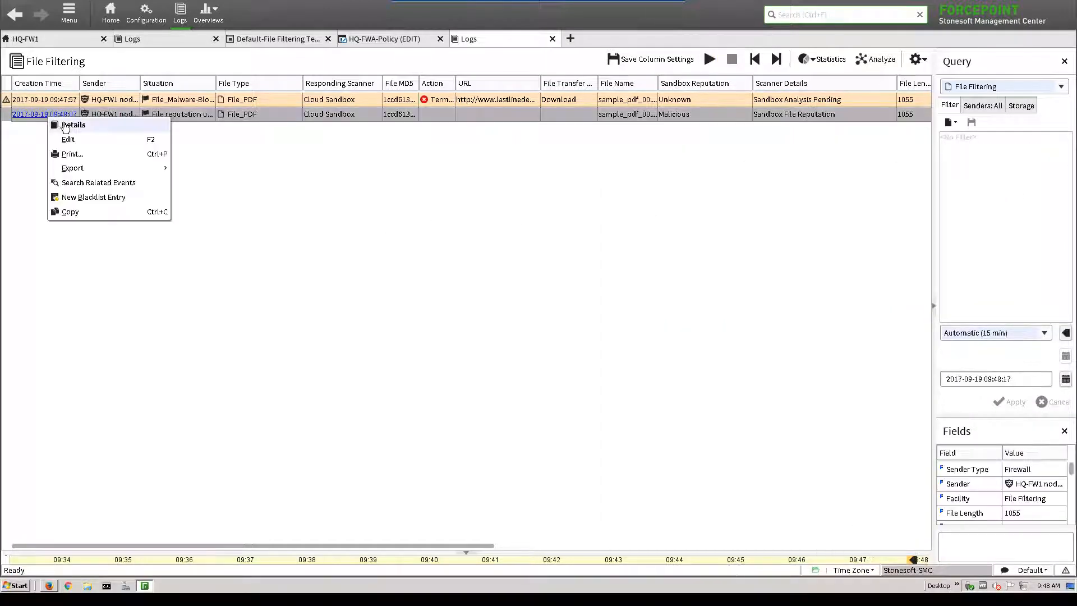
{"action": "left_click", "coordinate": [74, 125]}
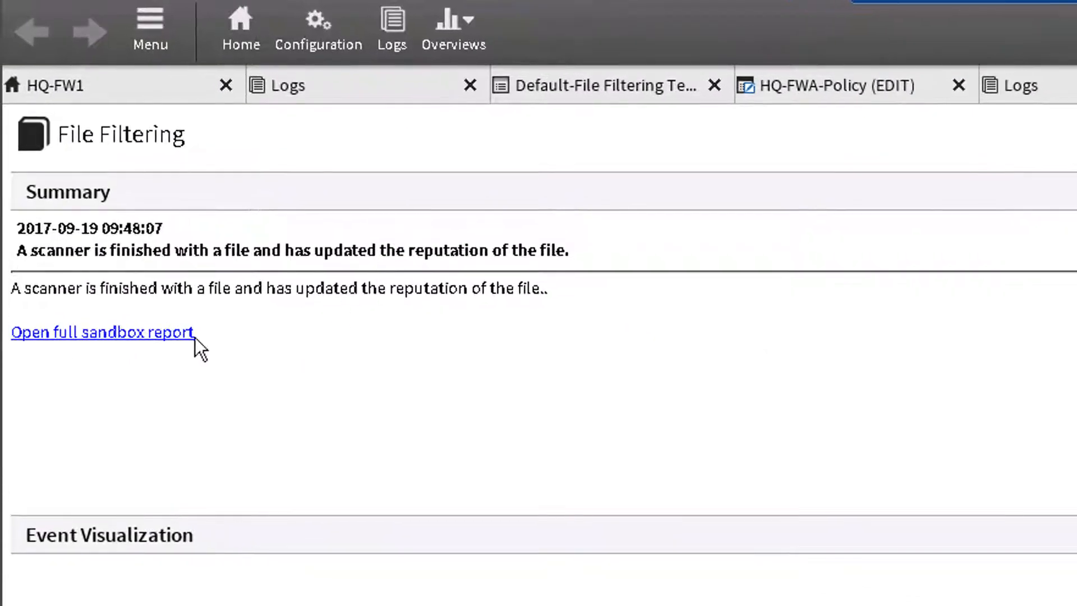
{"action": "mouse_move", "coordinate": [101, 349]}
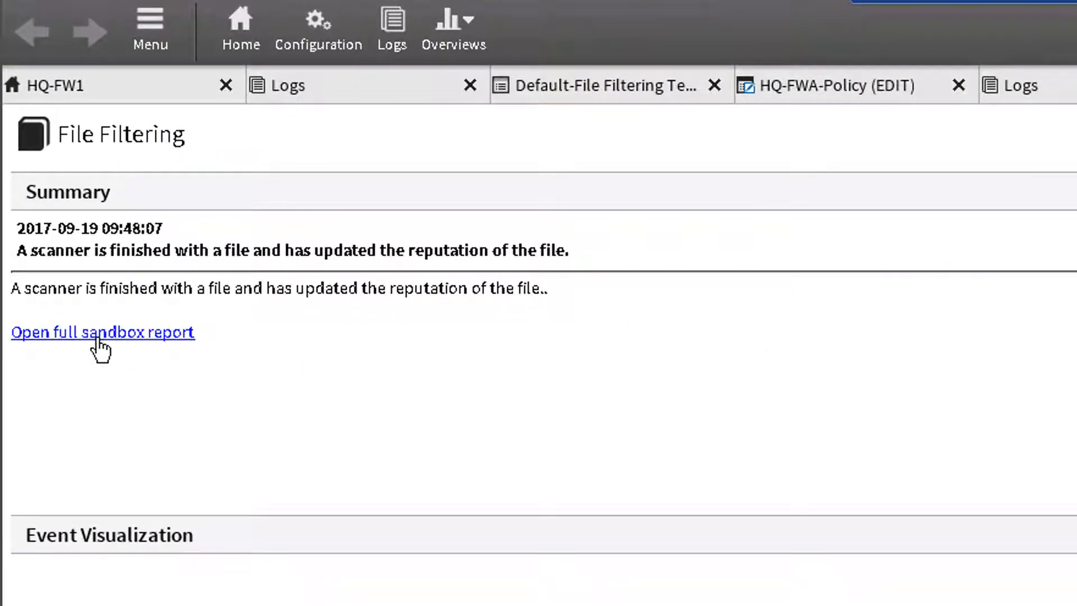
{"action": "left_click", "coordinate": [103, 332]}
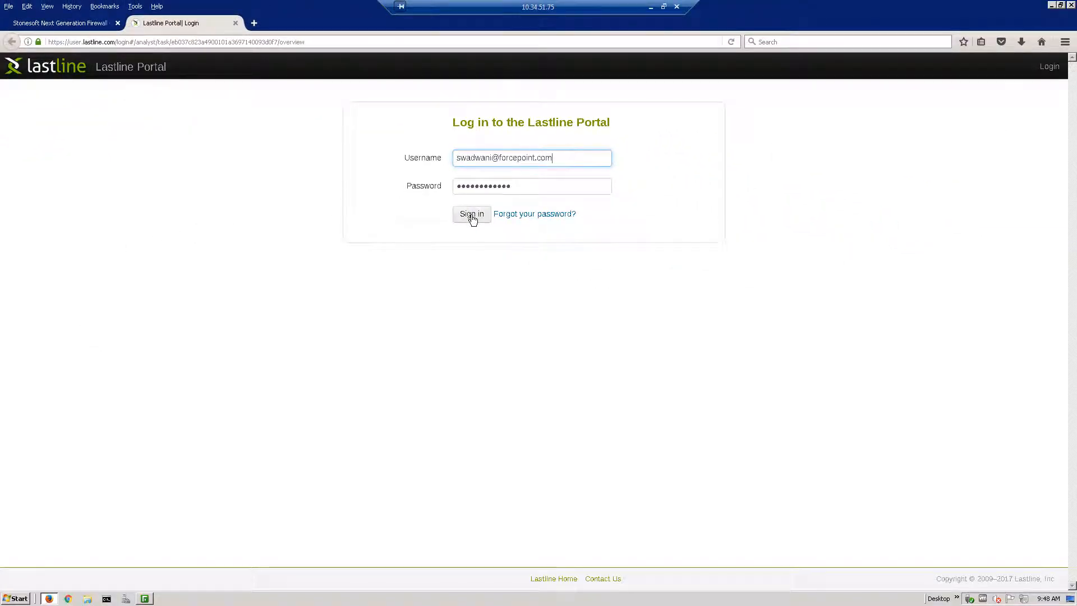
Sign in to the Lastline Portal with the pre-filled credentials
{"action": "left_click", "coordinate": [471, 213]}
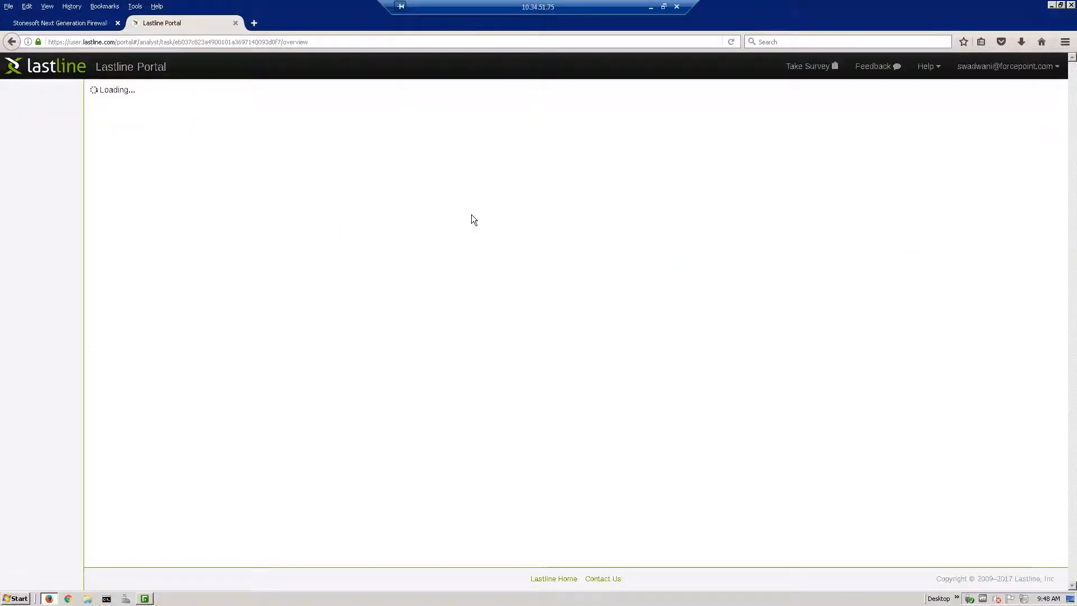